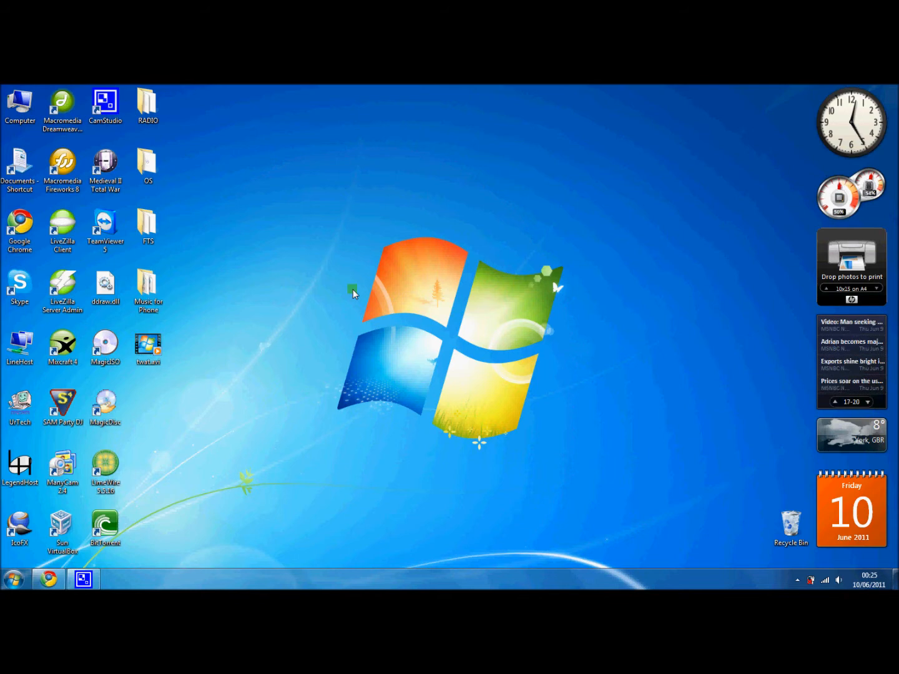
{"action": "mouse_move", "coordinate": [147, 414]}
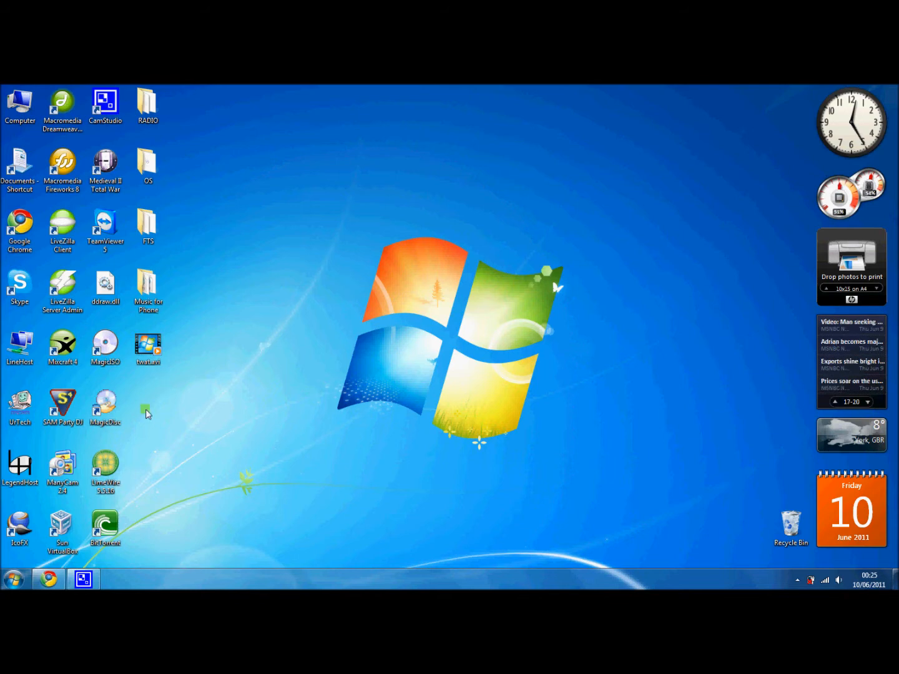
- Search the Start menu for 'Internet' and launch Internet Explorer
{"action": "left_click", "coordinate": [14, 579]}
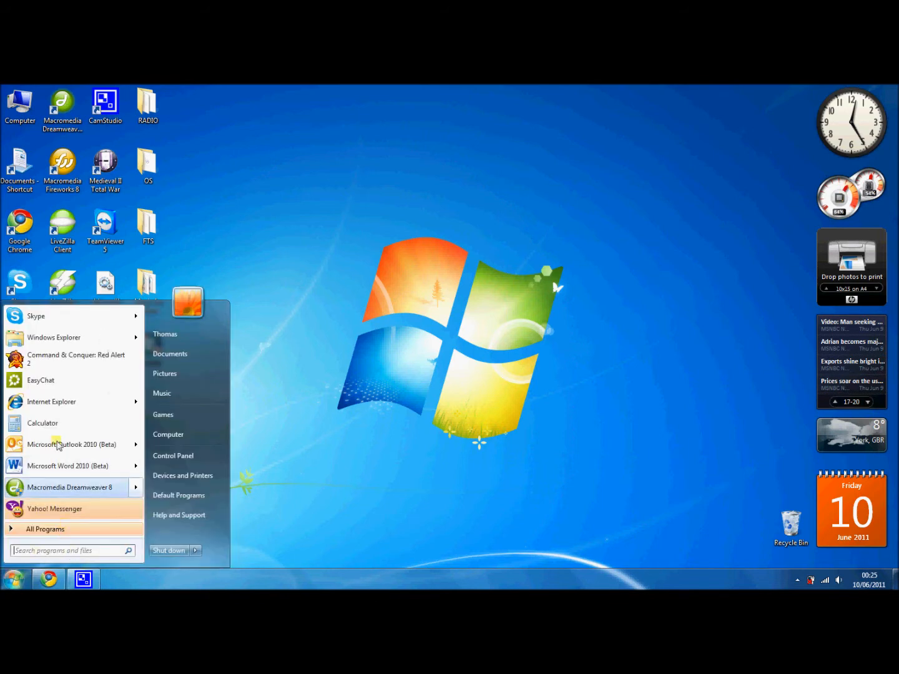
{"action": "mouse_move", "coordinate": [74, 402]}
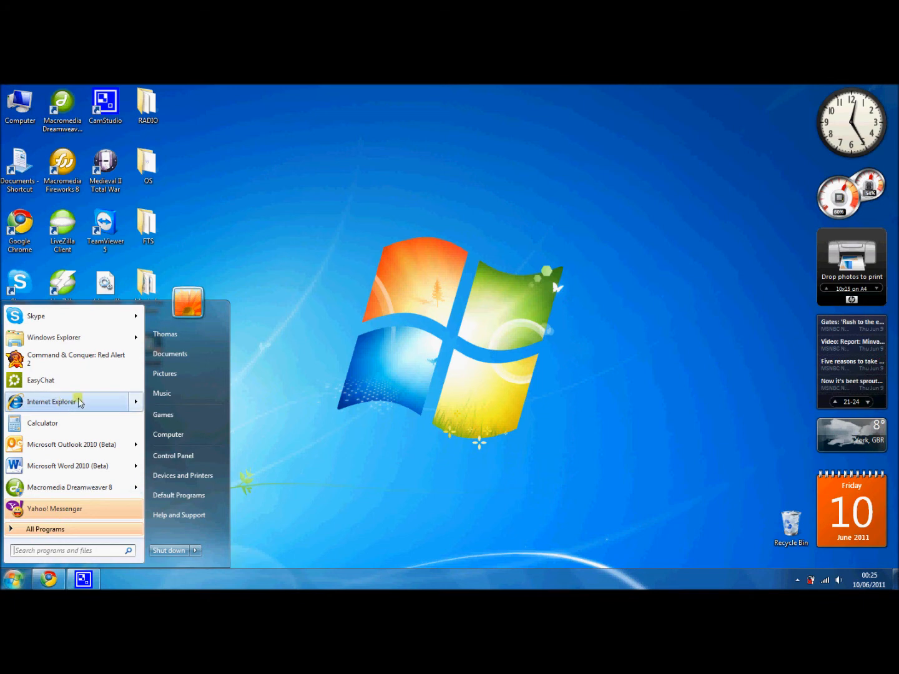
{"action": "mouse_move", "coordinate": [74, 401]}
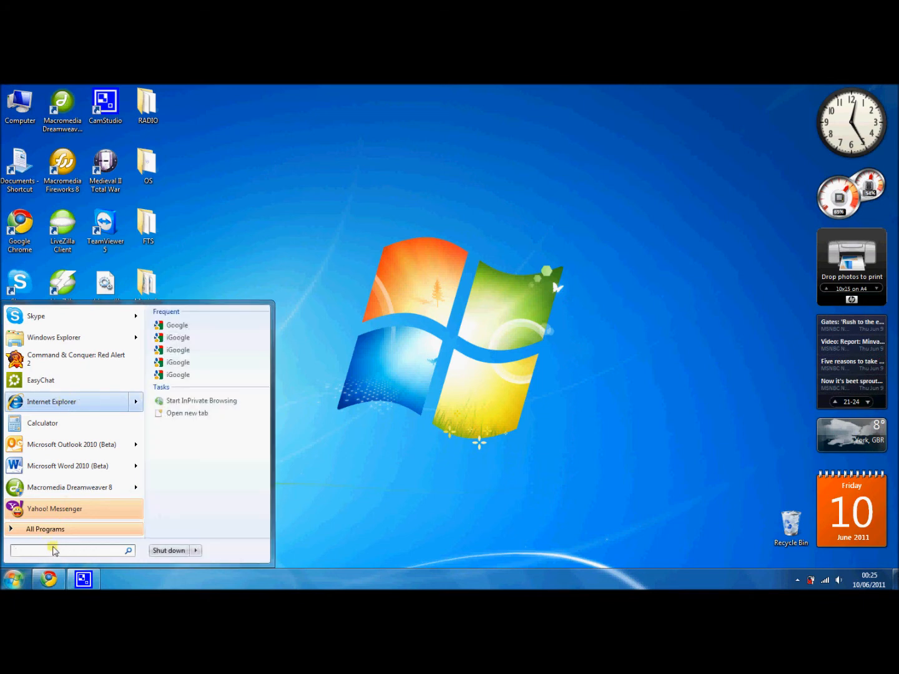
{"action": "type", "text": "Internet"}
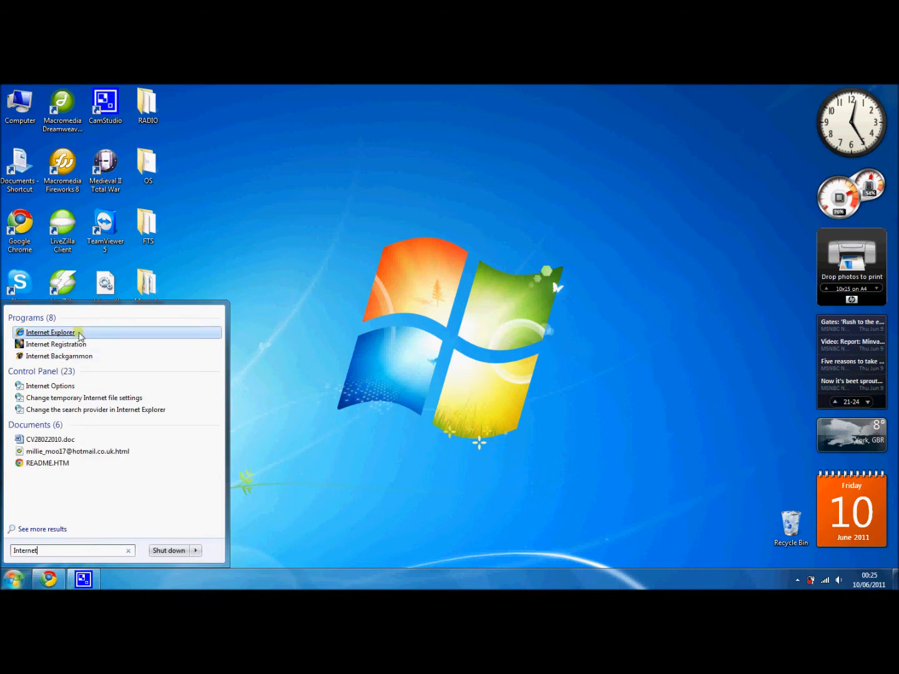
{"action": "left_click", "coordinate": [50, 332]}
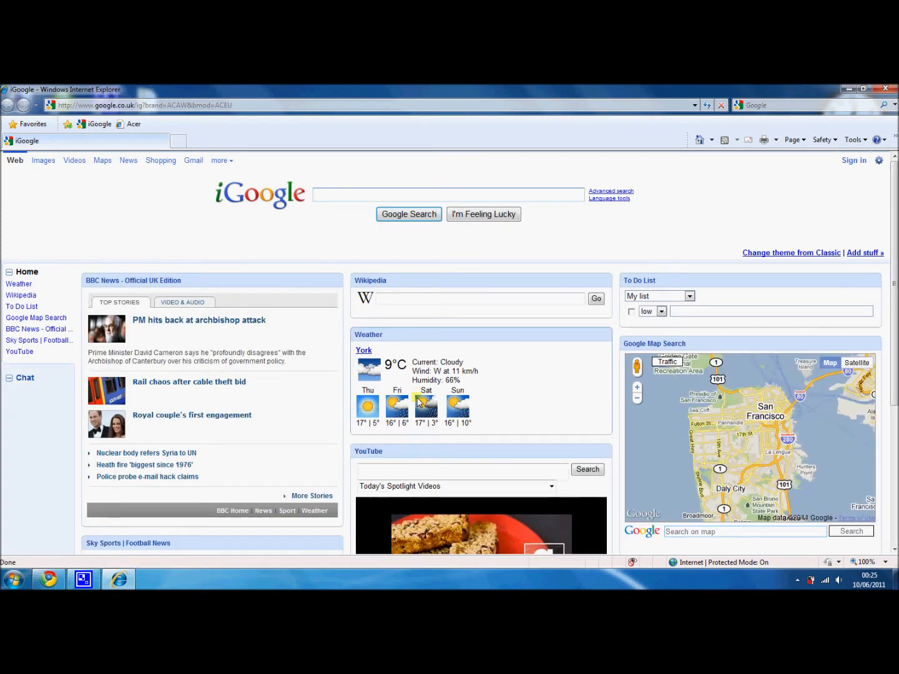
{"action": "mouse_move", "coordinate": [427, 406]}
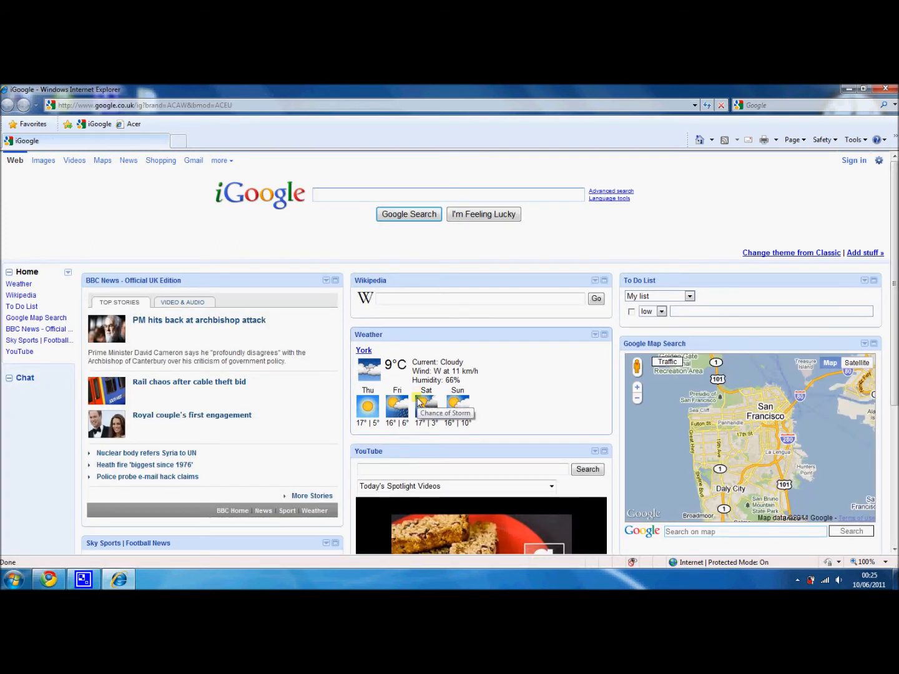
- Focus the search box on the loaded iGoogle home page
{"action": "left_click", "coordinate": [447, 194]}
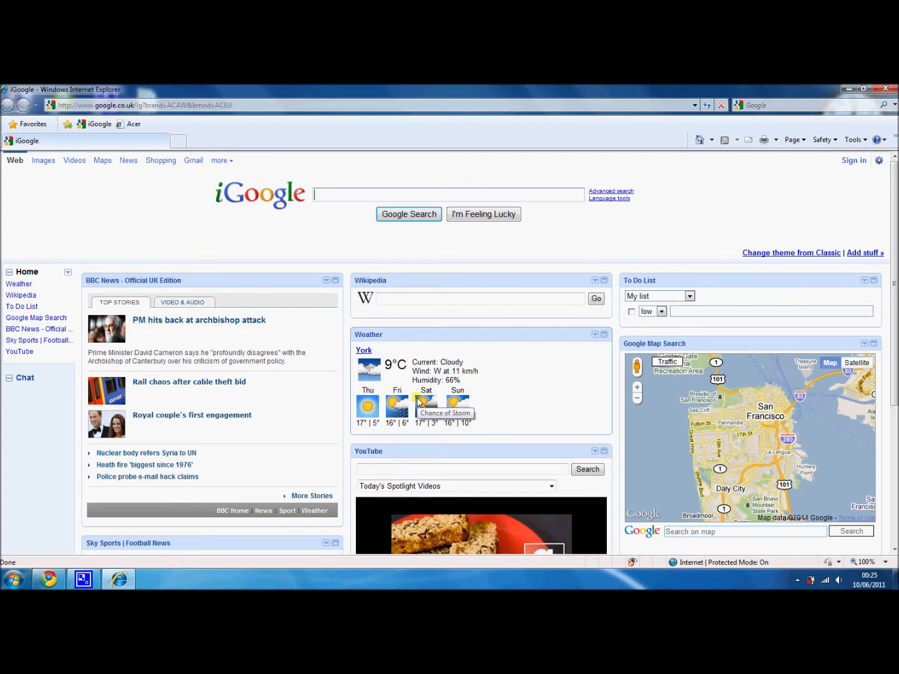
{"action": "mouse_move", "coordinate": [419, 403]}
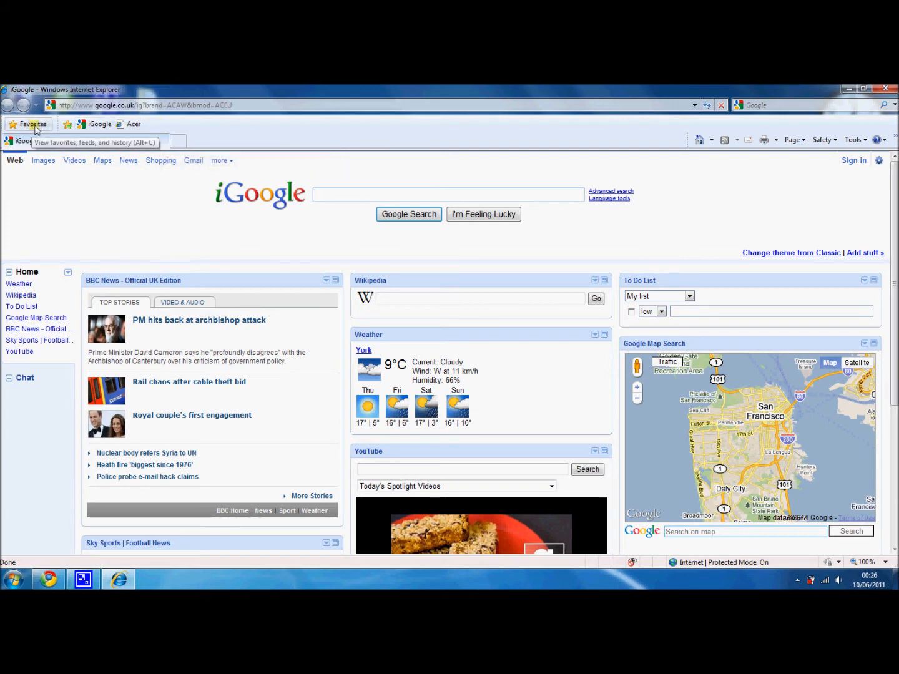
{"action": "left_click", "coordinate": [32, 124]}
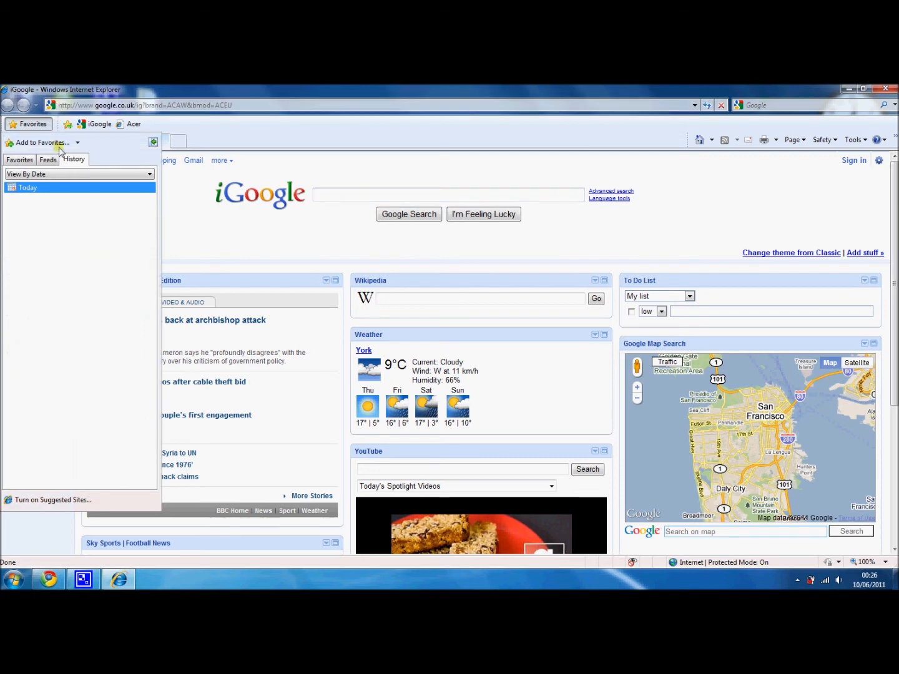
{"action": "left_click", "coordinate": [19, 159]}
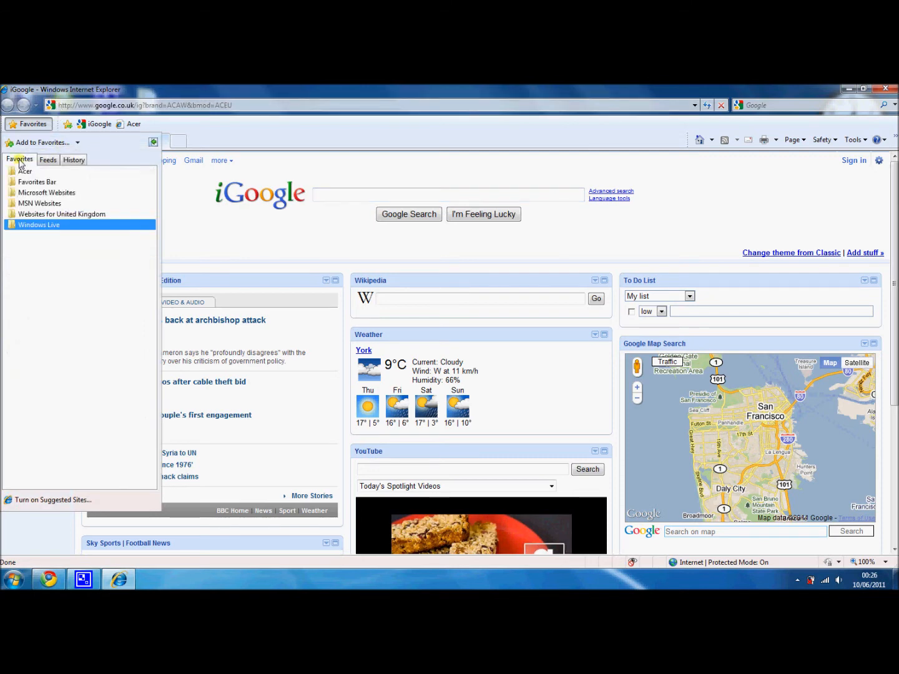
{"action": "mouse_move", "coordinate": [54, 256]}
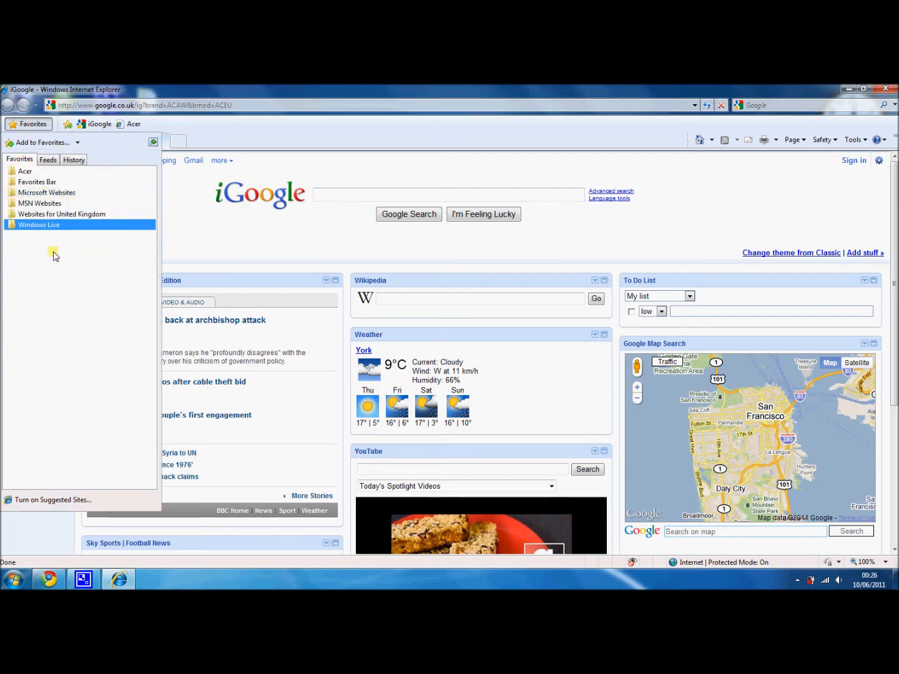
{"action": "mouse_move", "coordinate": [272, 129]}
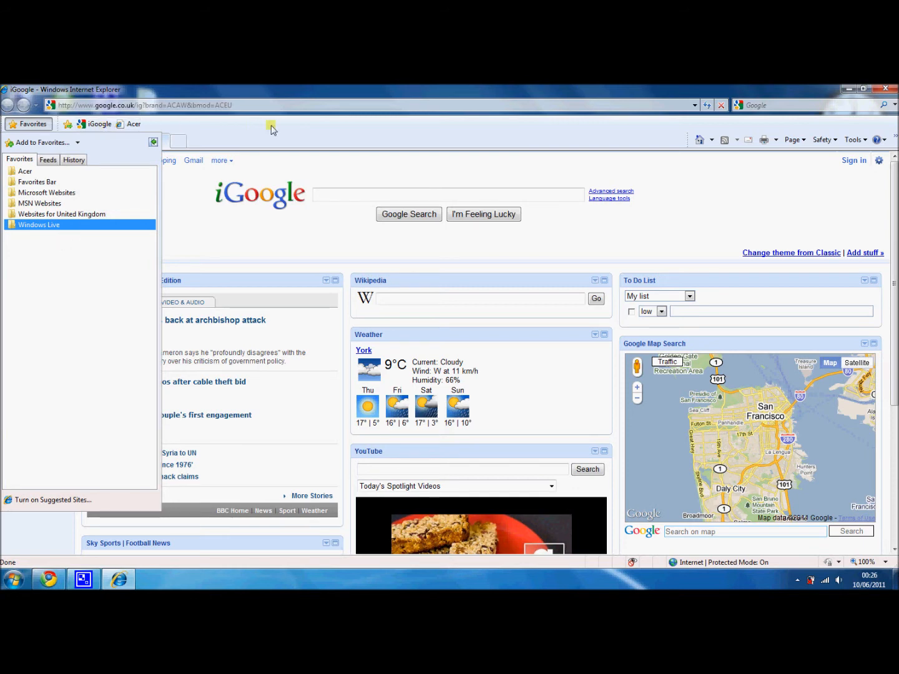
{"action": "mouse_move", "coordinate": [35, 181]}
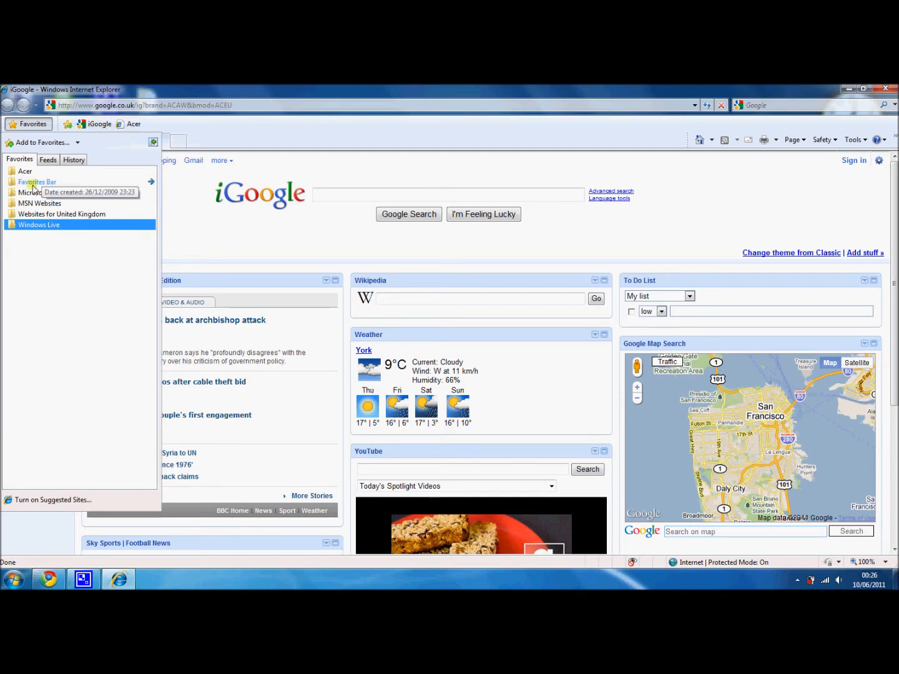
{"action": "left_click", "coordinate": [37, 182]}
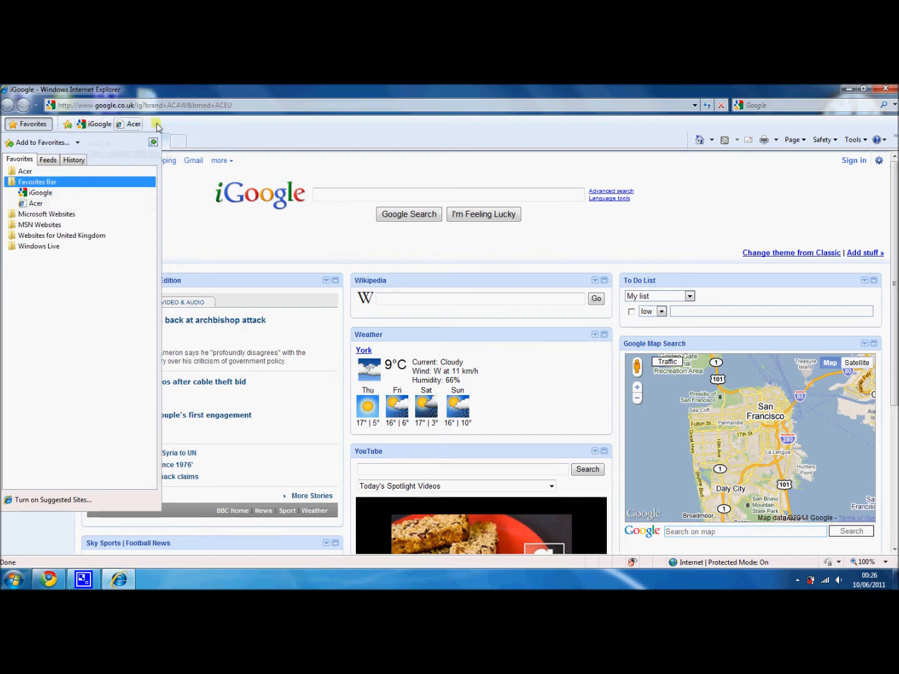
{"action": "mouse_move", "coordinate": [35, 203]}
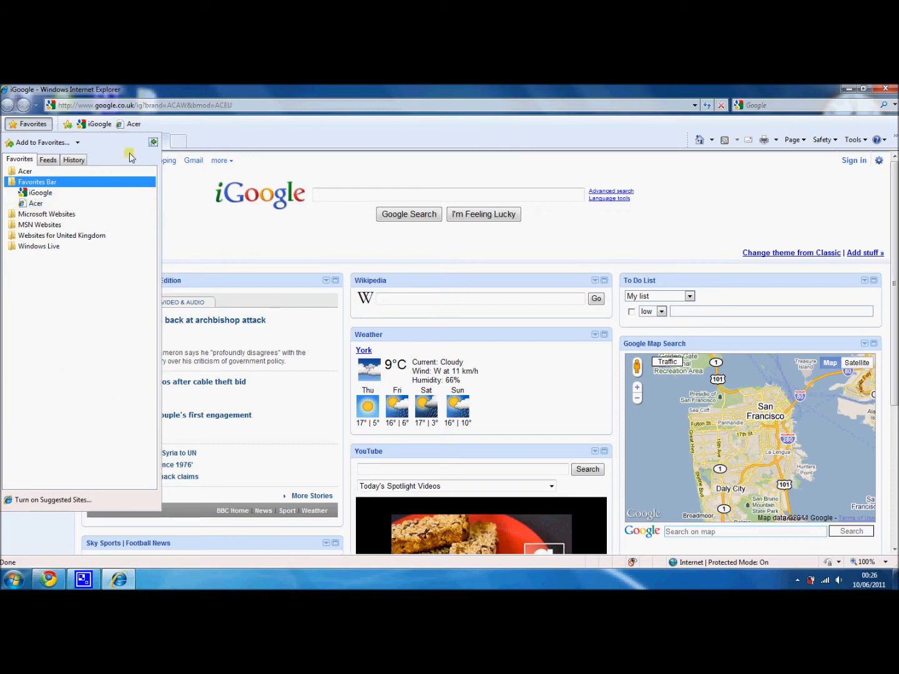
{"action": "left_click", "coordinate": [153, 141]}
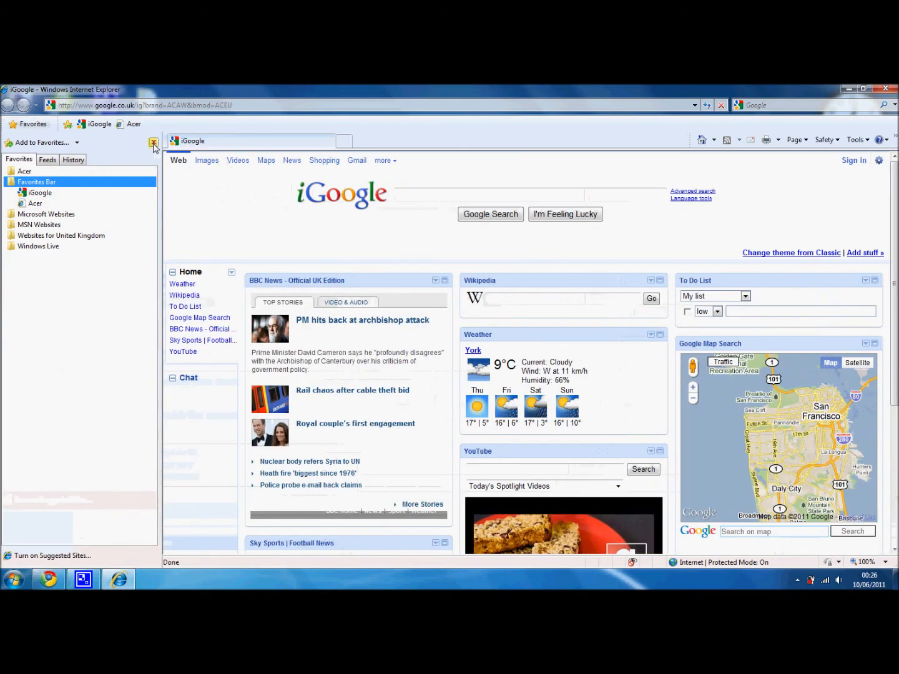
{"action": "left_click", "coordinate": [154, 142]}
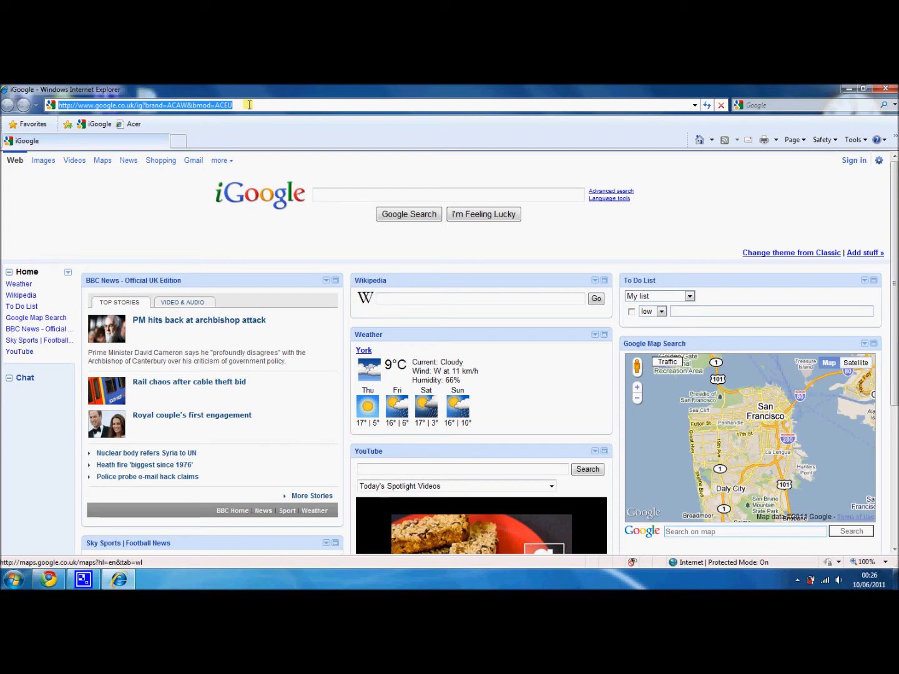
{"action": "type", "text": "ww"}
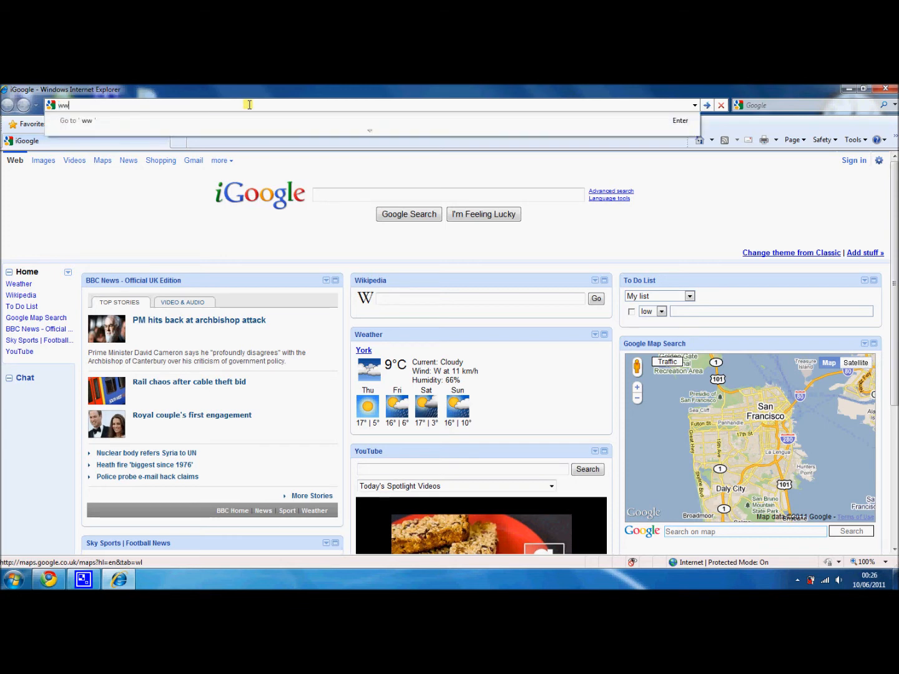
{"action": "type", "text": "www.facebook.co"}
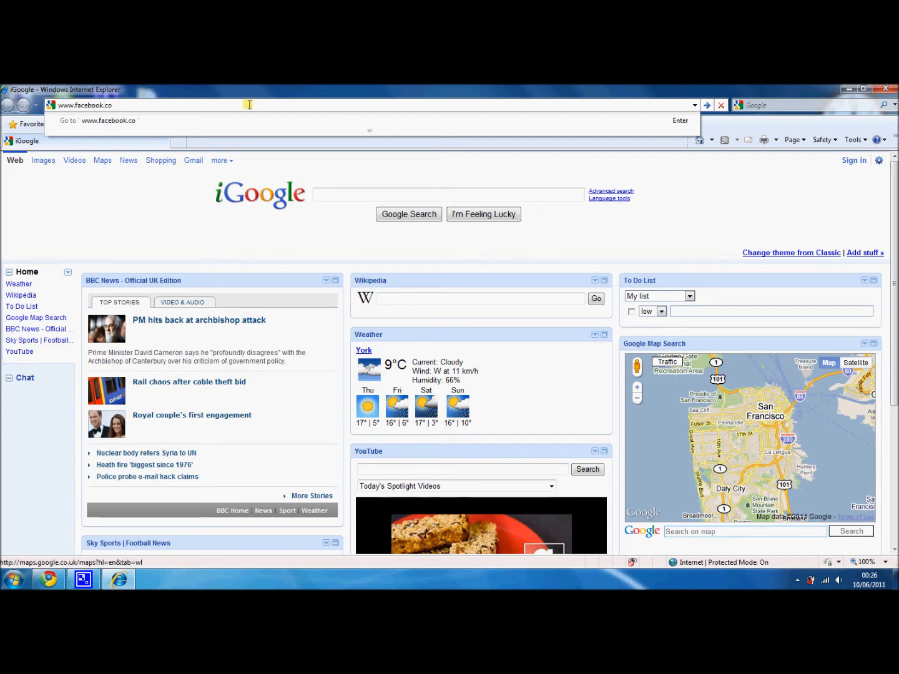
{"action": "type", "text": "m/"}
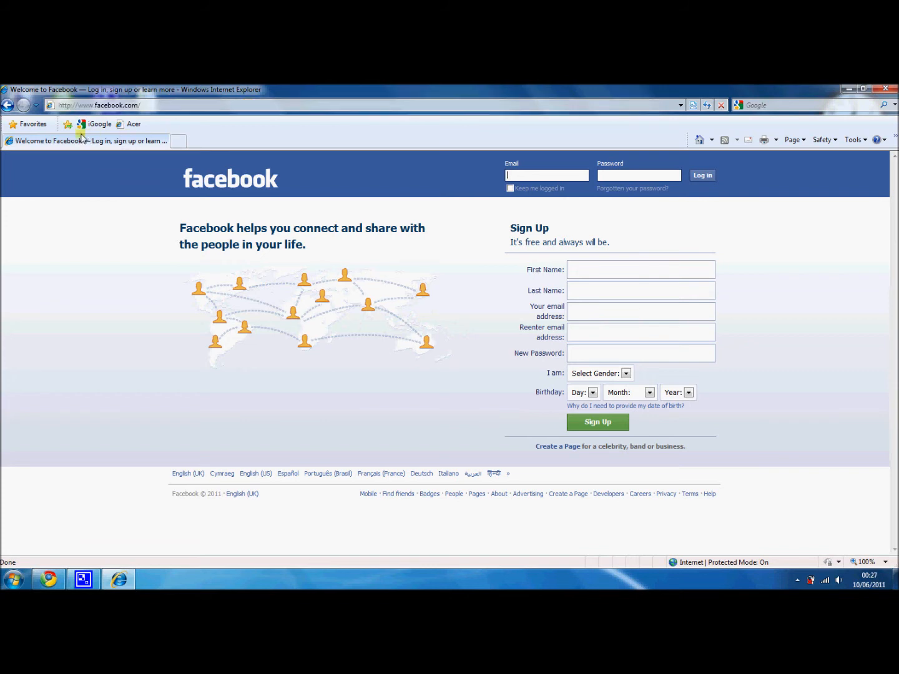
{"action": "mouse_move", "coordinate": [67, 124]}
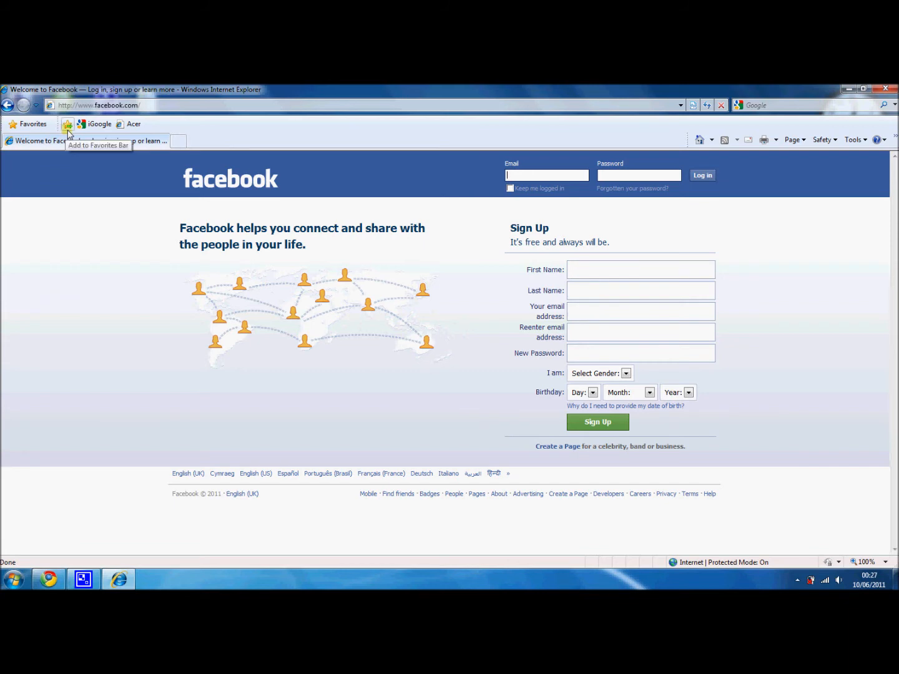
{"action": "left_click", "coordinate": [67, 123]}
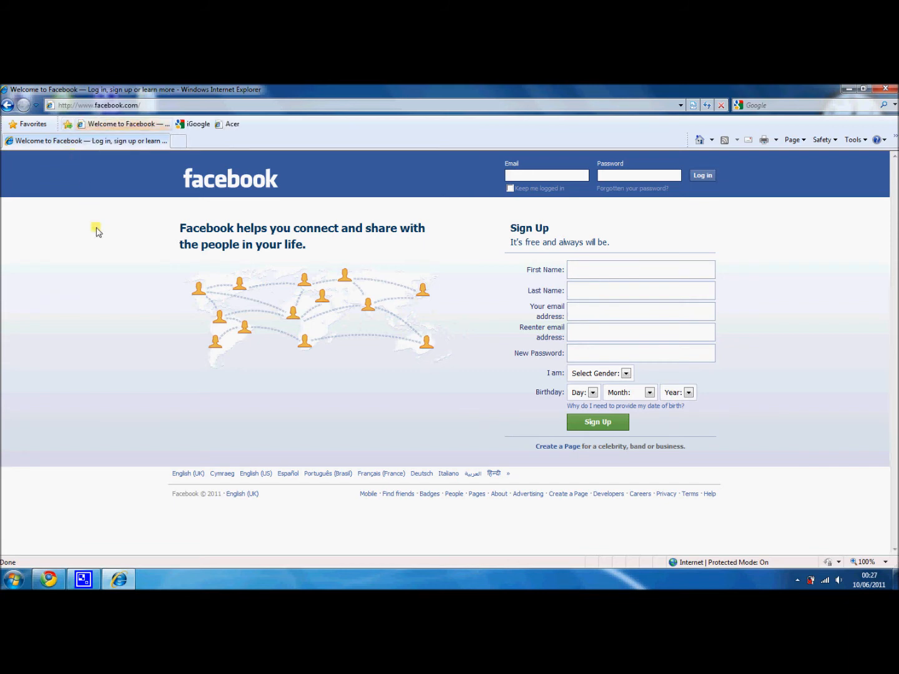
{"action": "mouse_move", "coordinate": [119, 125]}
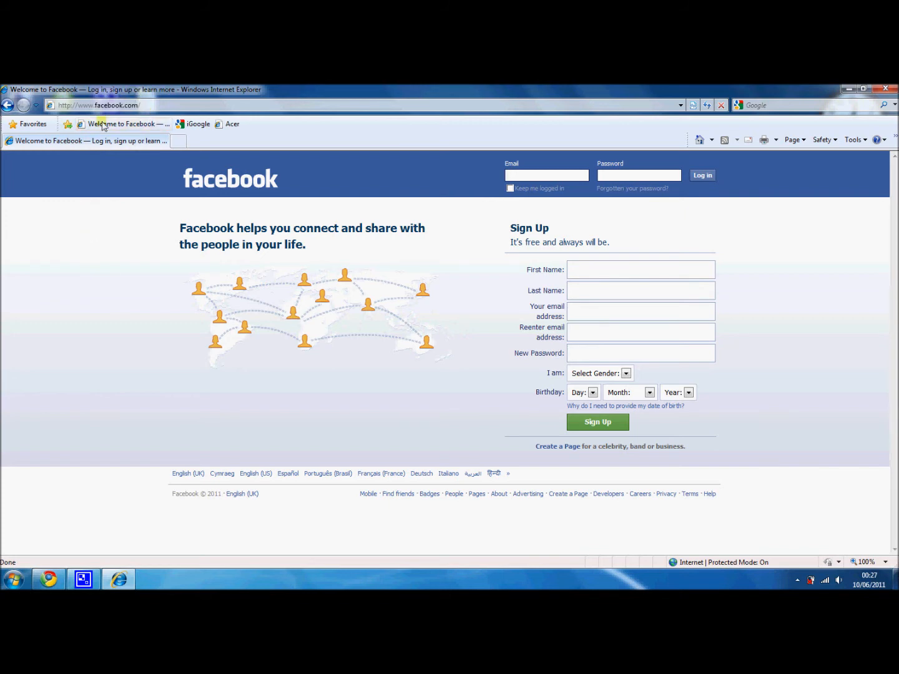
{"action": "mouse_move", "coordinate": [124, 123]}
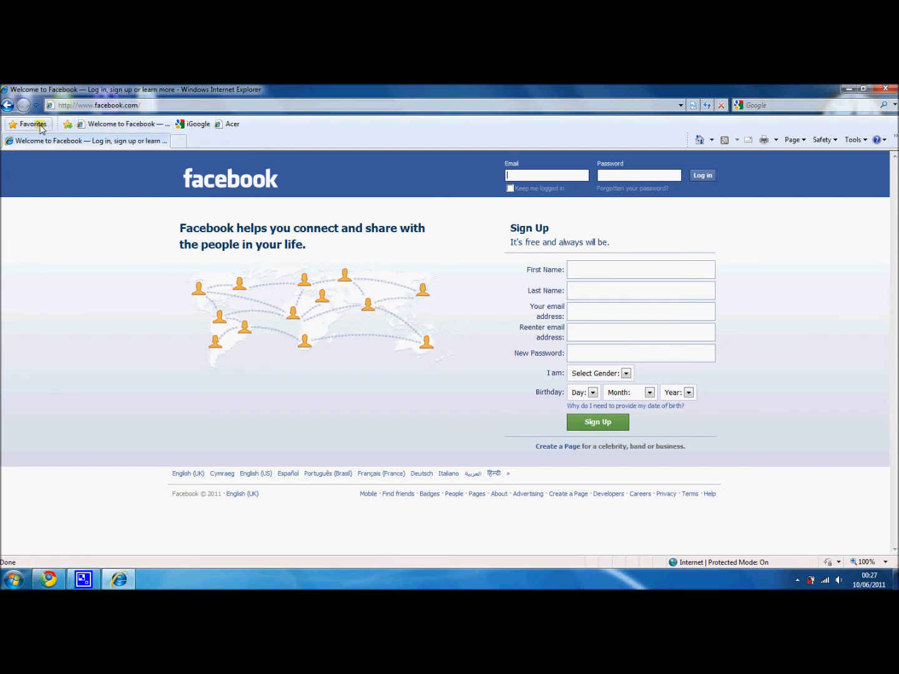
{"action": "left_click", "coordinate": [28, 124]}
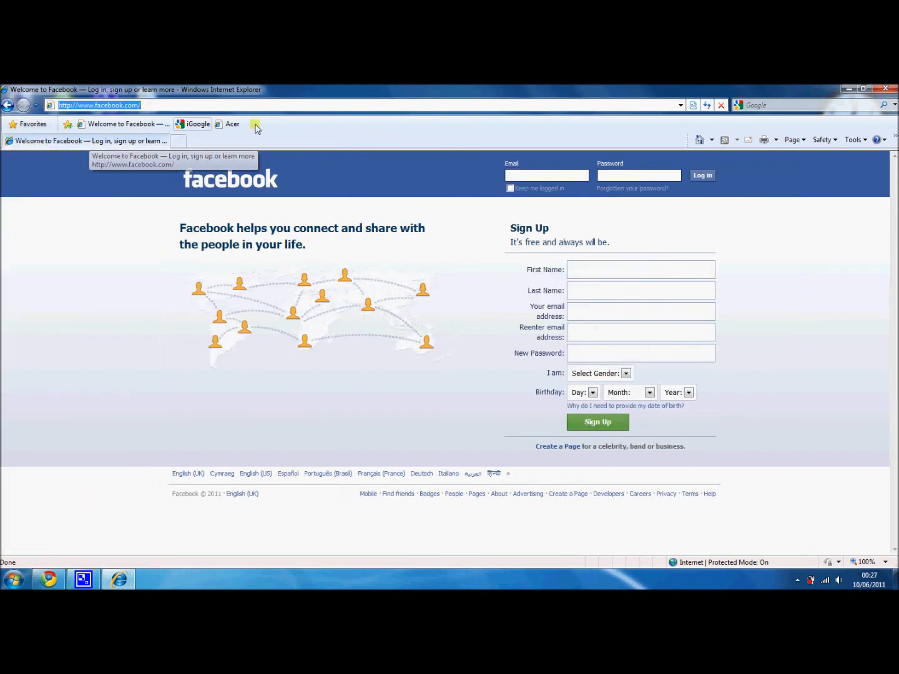
{"action": "mouse_move", "coordinate": [503, 133]}
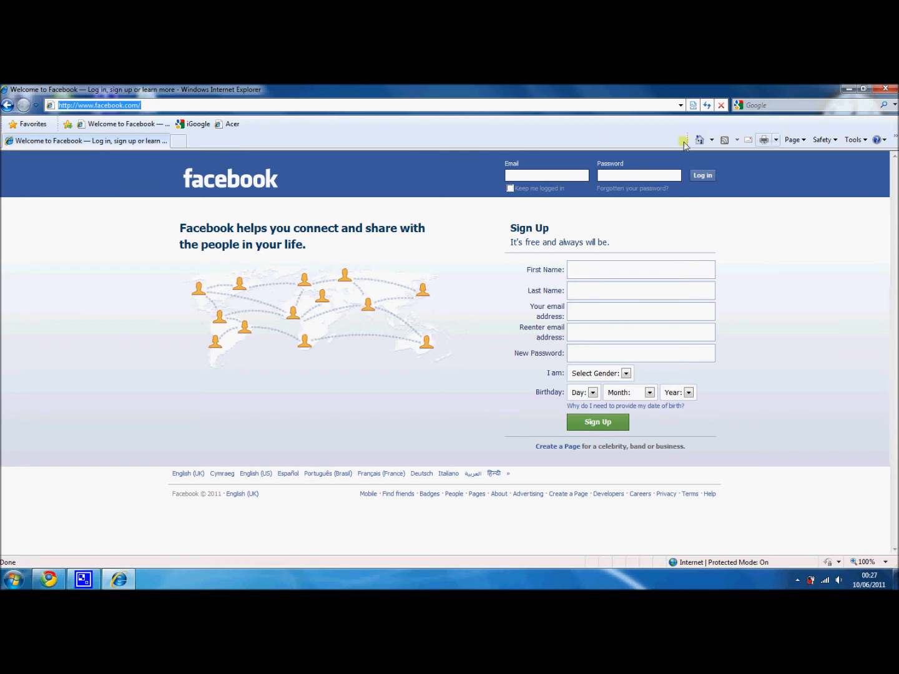
{"action": "mouse_move", "coordinate": [672, 138]}
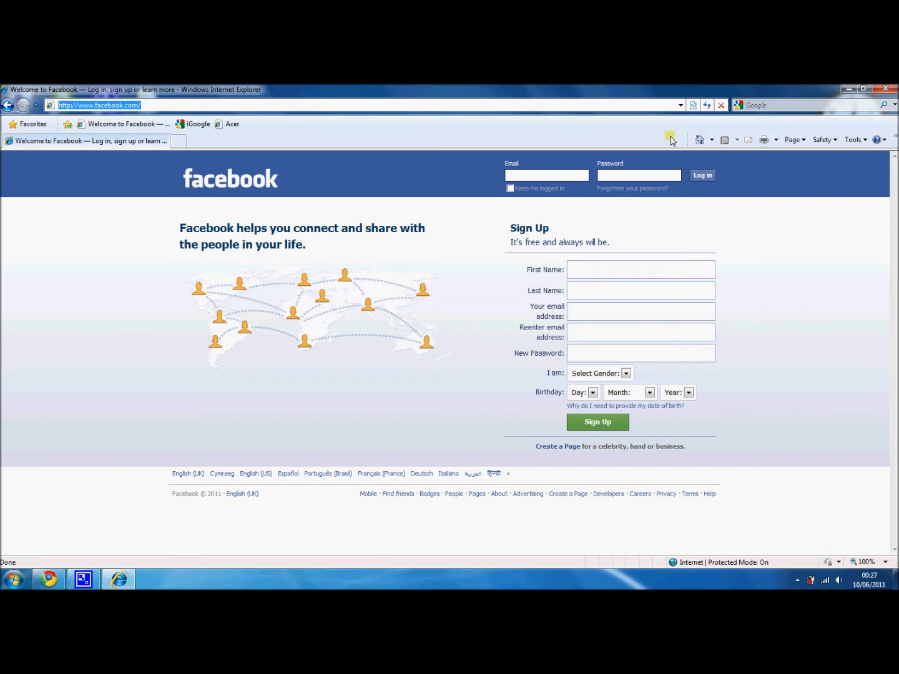
{"action": "mouse_move", "coordinate": [676, 135]}
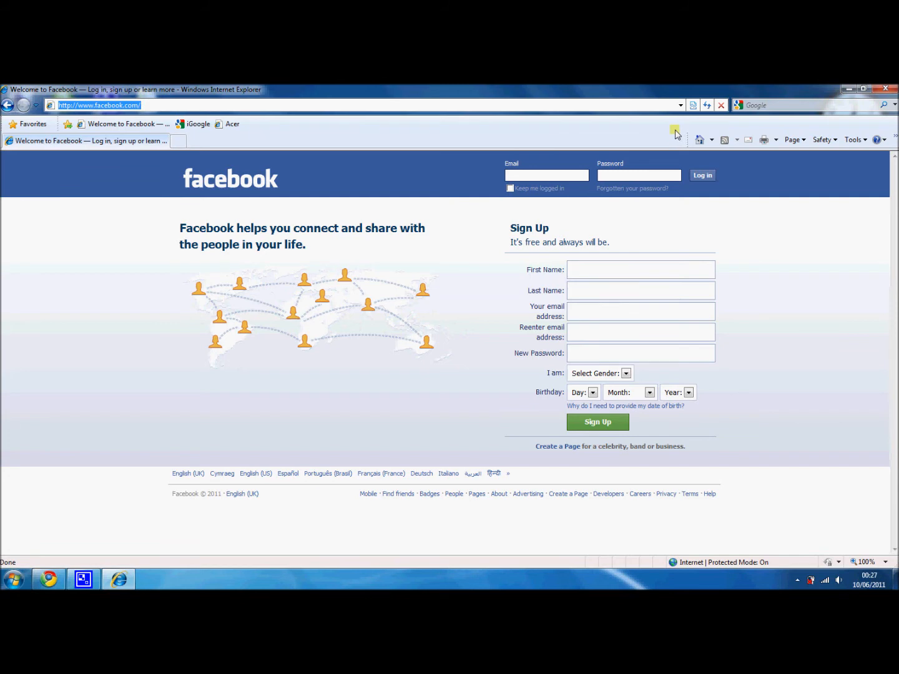
{"action": "mouse_move", "coordinate": [888, 128]}
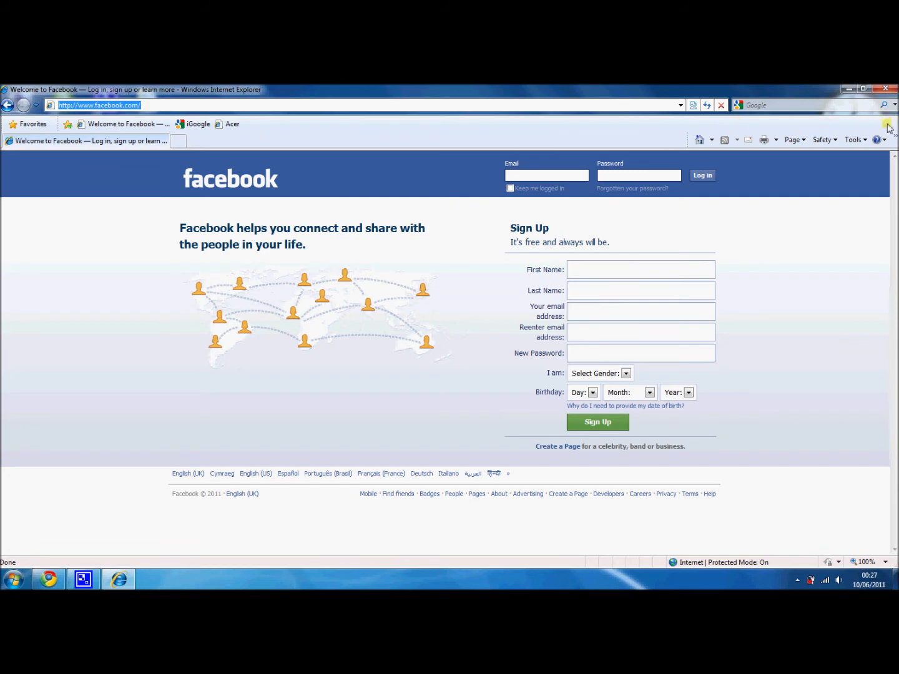
{"action": "mouse_move", "coordinate": [891, 128]}
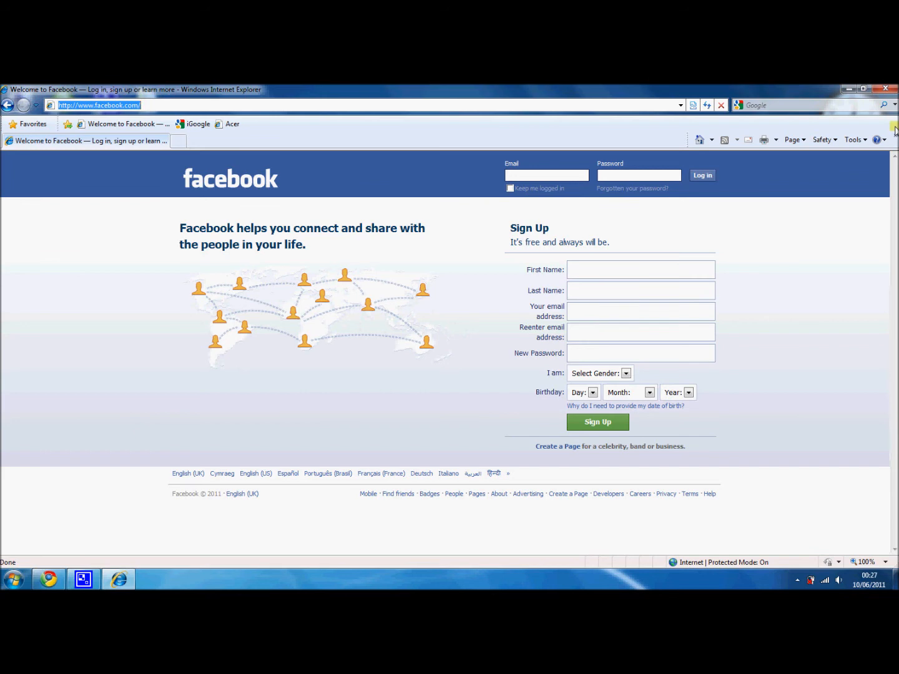
{"action": "mouse_move", "coordinate": [410, 116]}
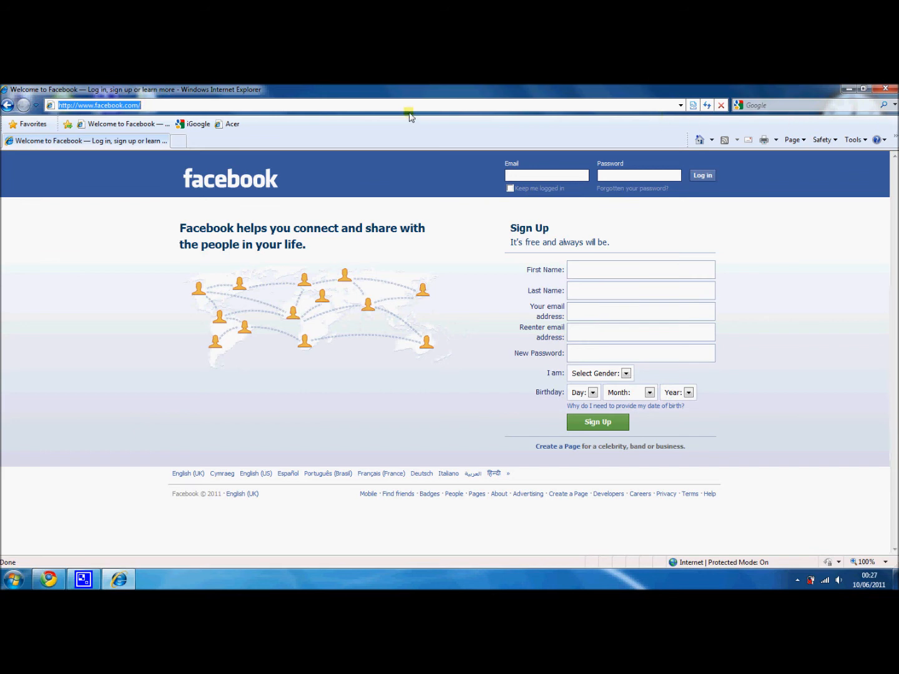
- Rename the 'Welcome to Facebook' favorite to 'Facebook'
{"action": "right_click", "coordinate": [125, 123]}
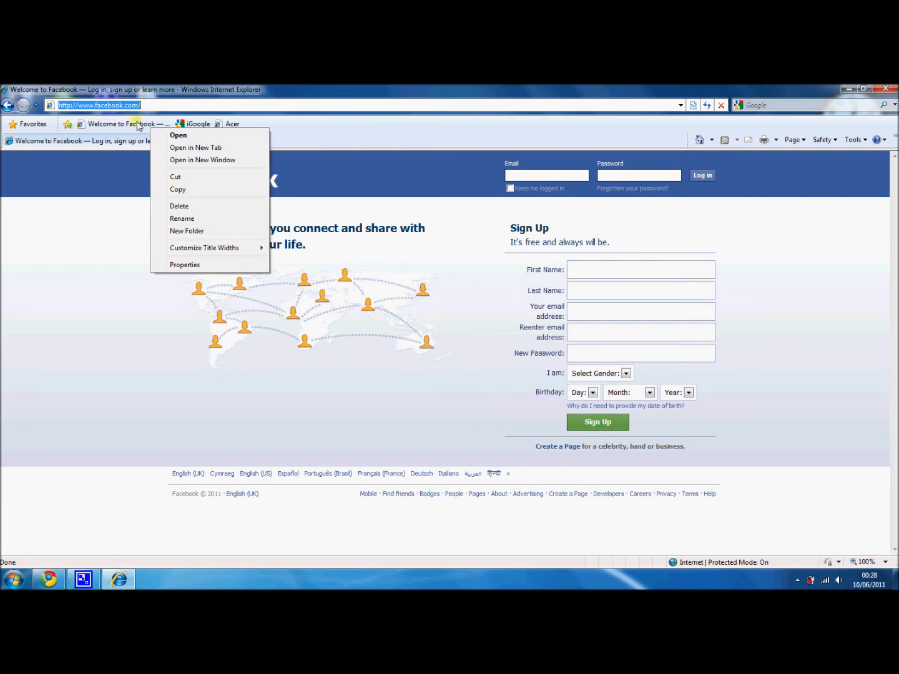
{"action": "left_click", "coordinate": [183, 219]}
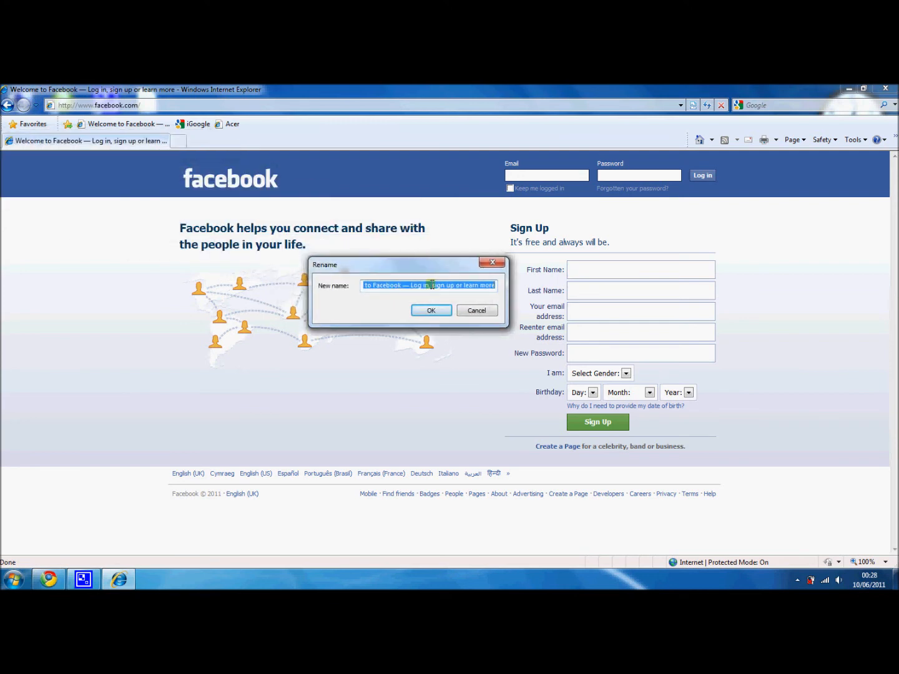
{"action": "key", "text": "Delete"}
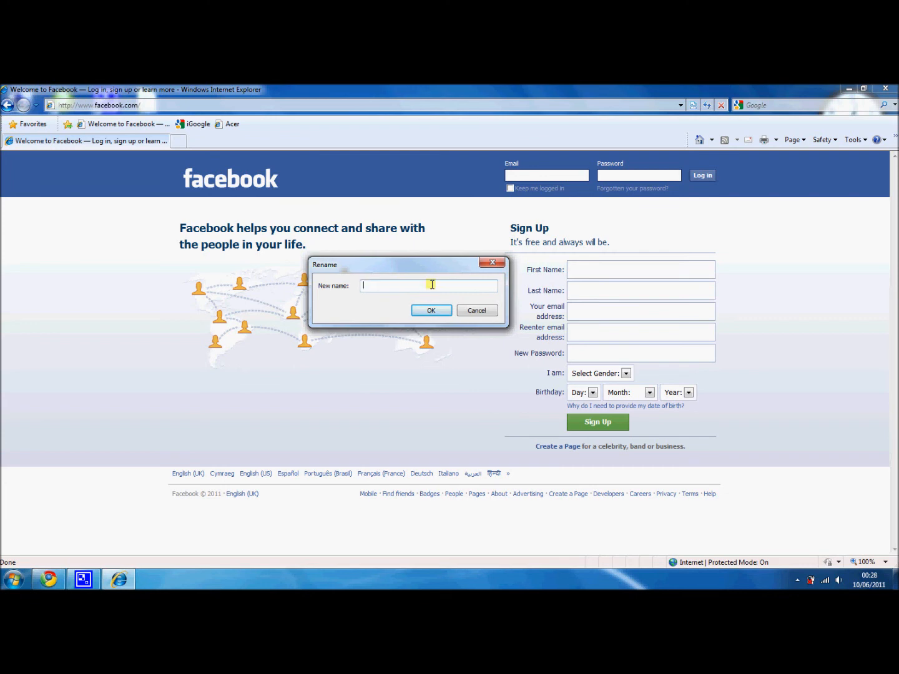
{"action": "type", "text": "F"}
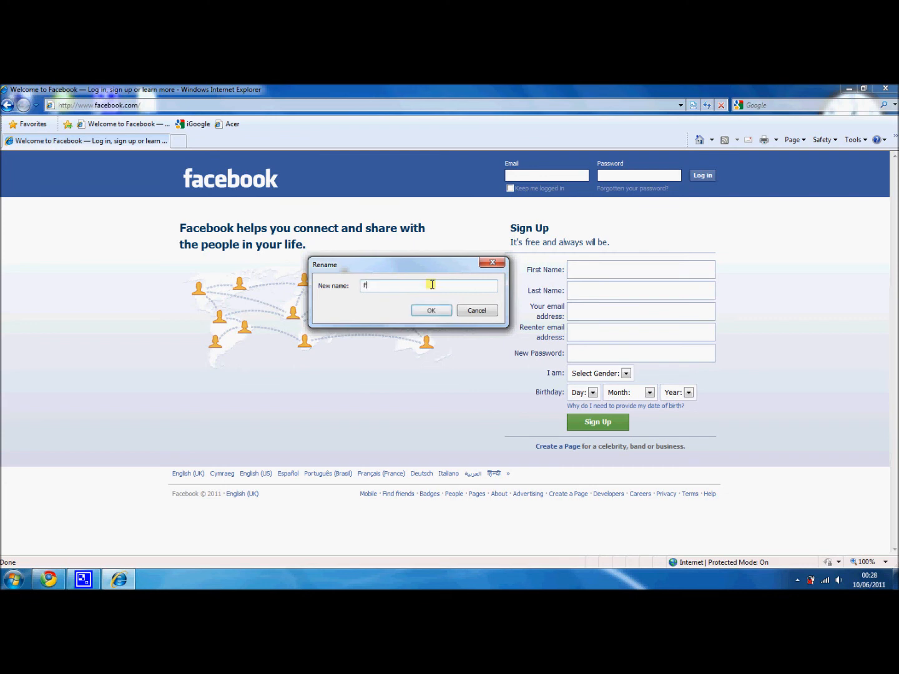
{"action": "type", "text": "aceb"}
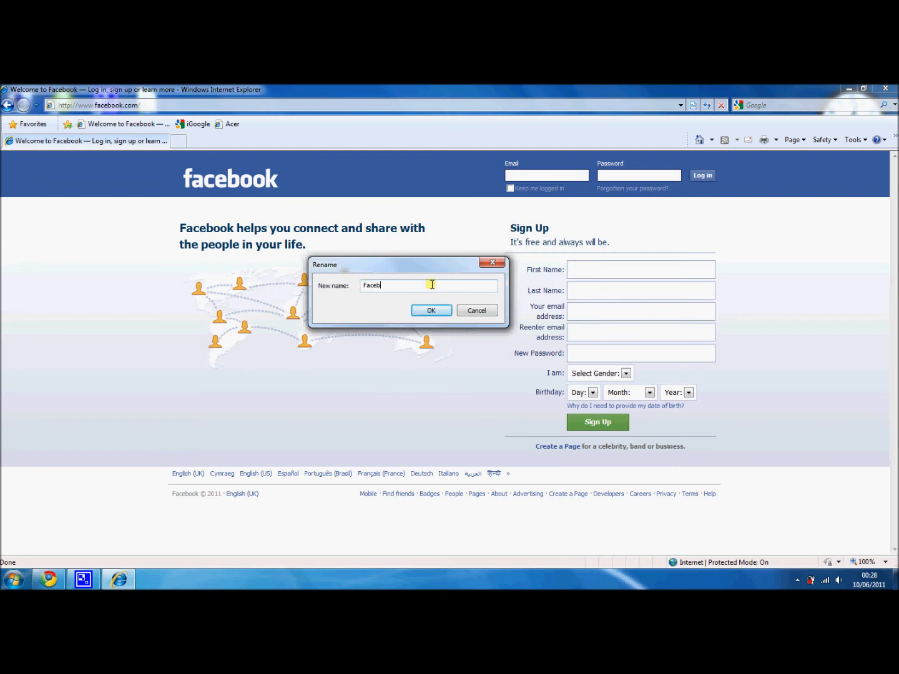
{"action": "type", "text": "ook"}
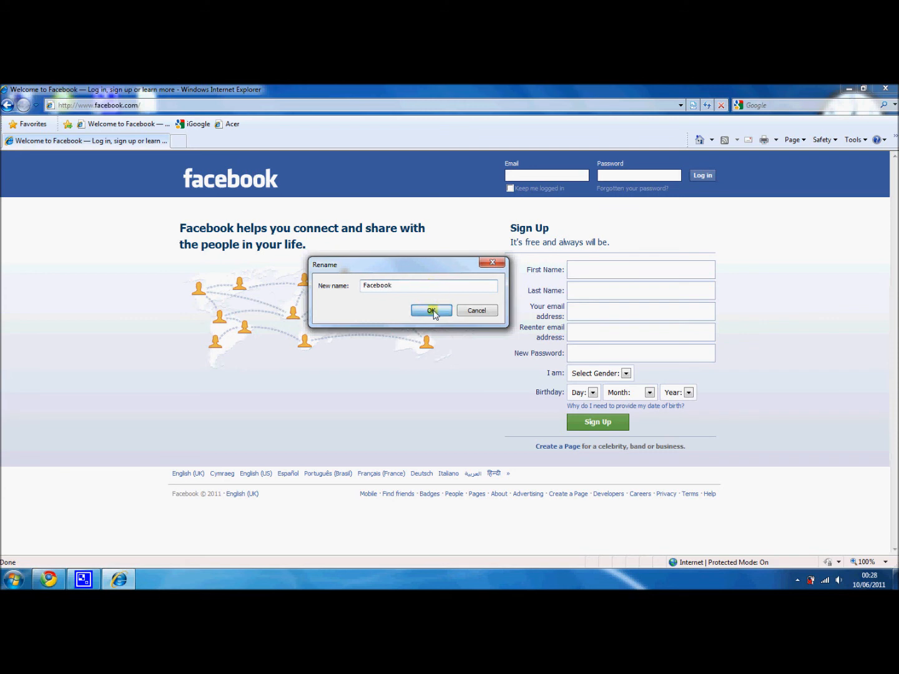
{"action": "left_click", "coordinate": [431, 310]}
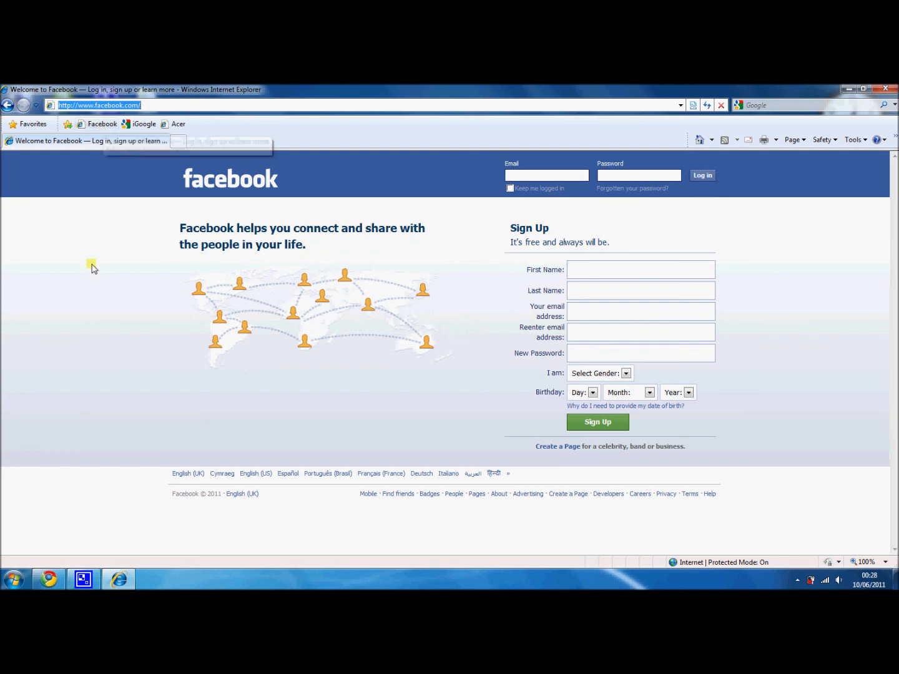
- Rename the iGoogle favorite on the Favorites Bar to 'Goog'
{"action": "right_click", "coordinate": [131, 140]}
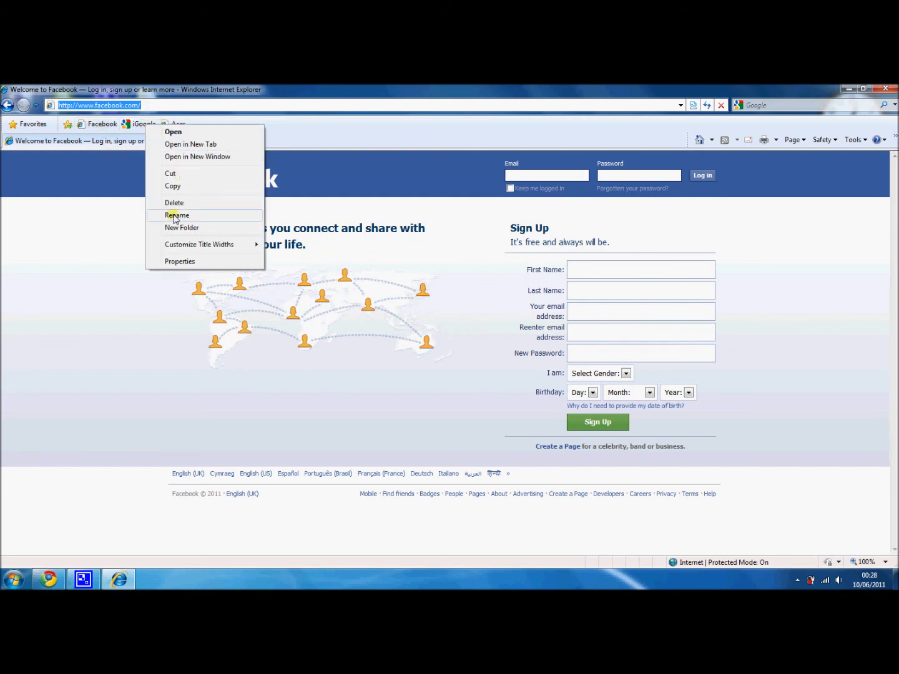
{"action": "left_click", "coordinate": [178, 215]}
{"action": "type", "text": "Goog"}
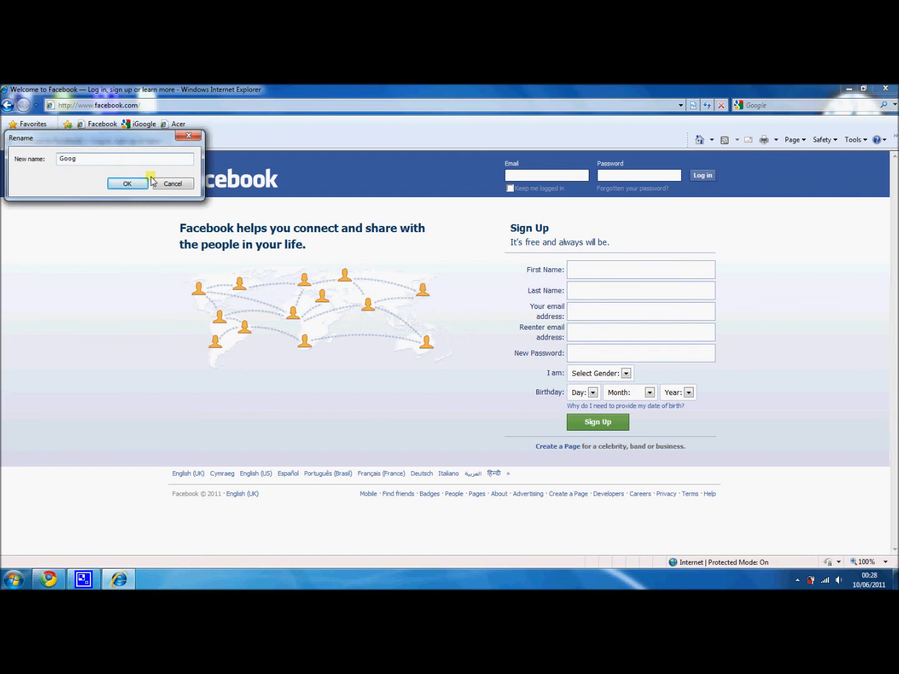
{"action": "left_click", "coordinate": [127, 183]}
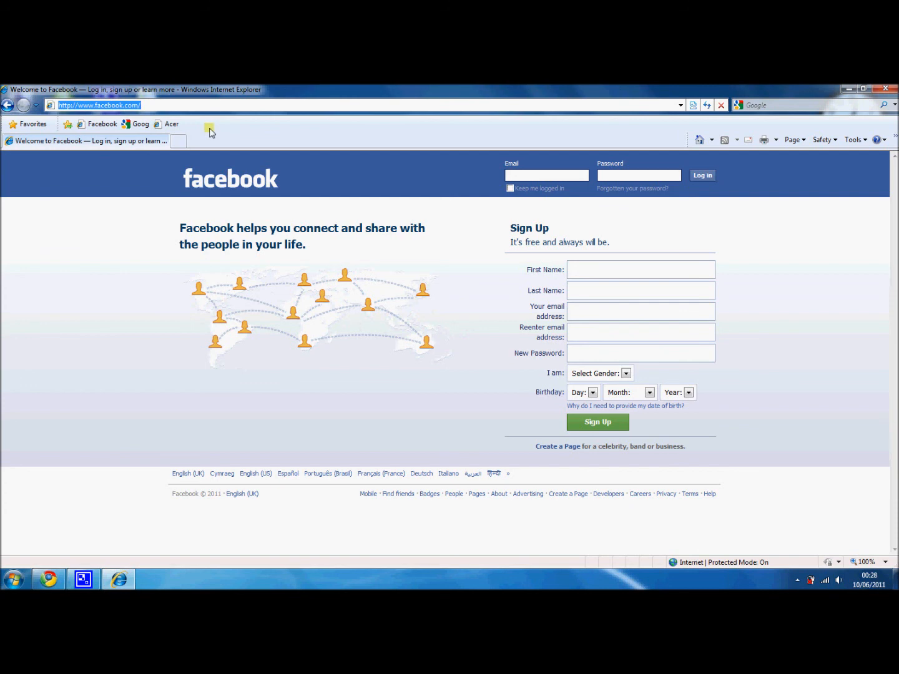
{"action": "mouse_move", "coordinate": [205, 126]}
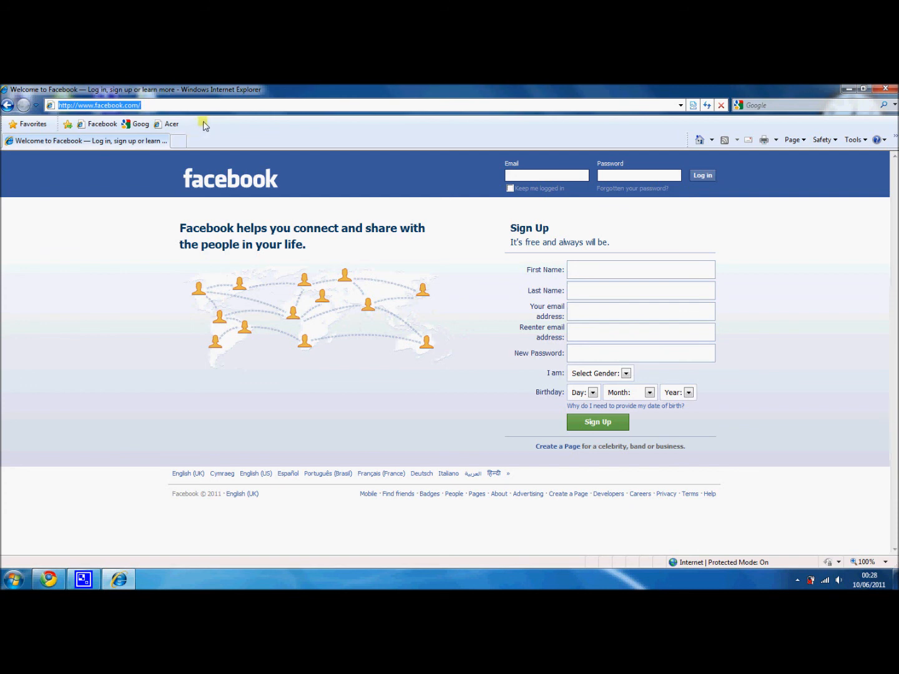
{"action": "mouse_move", "coordinate": [167, 124]}
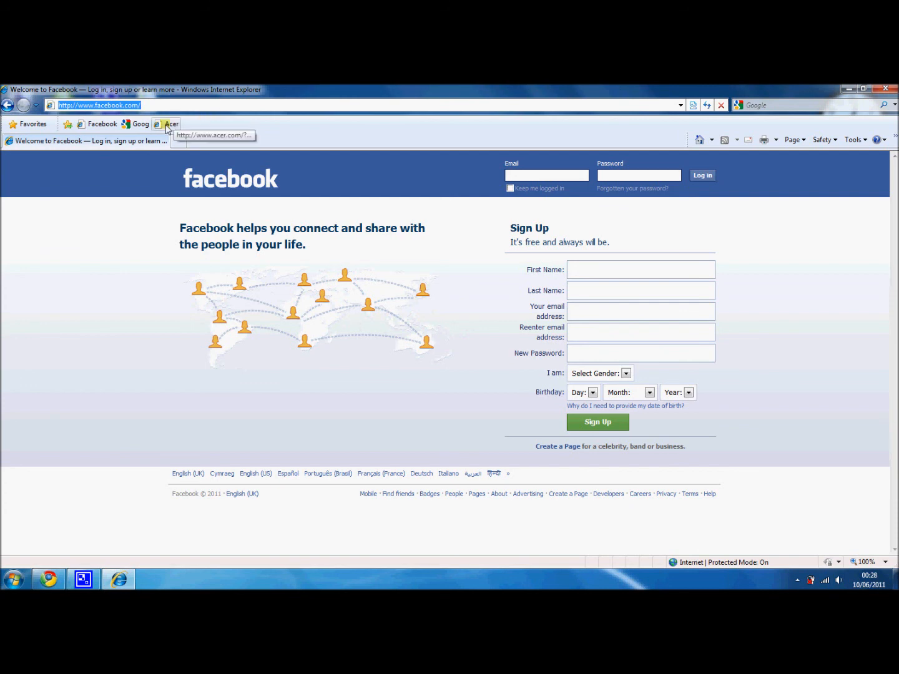
- Delete the Acer favorite from the Favorites Bar and confirm with Yes
{"action": "right_click", "coordinate": [172, 123]}
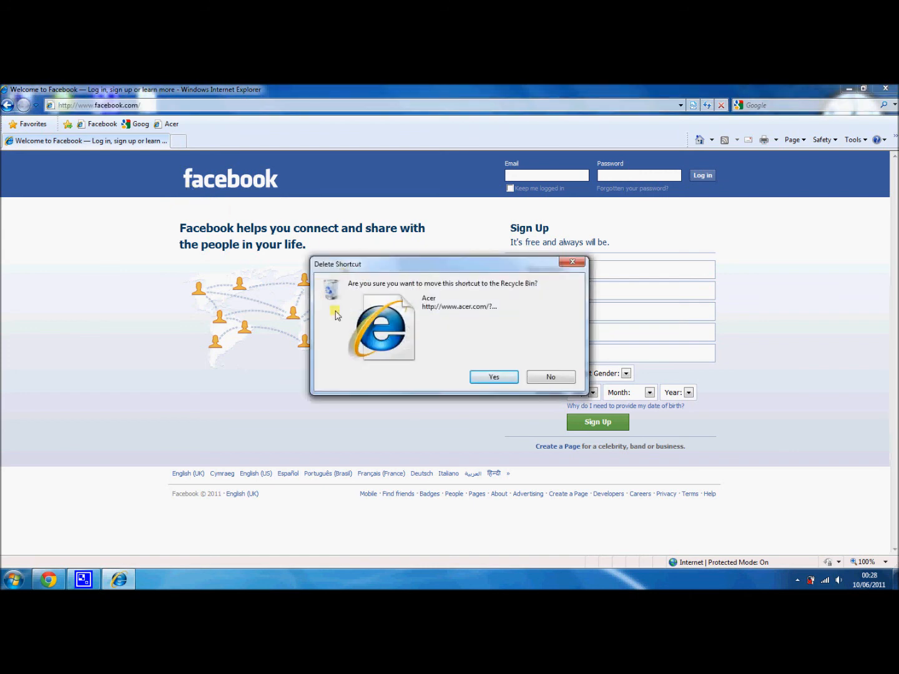
{"action": "mouse_move", "coordinate": [355, 365]}
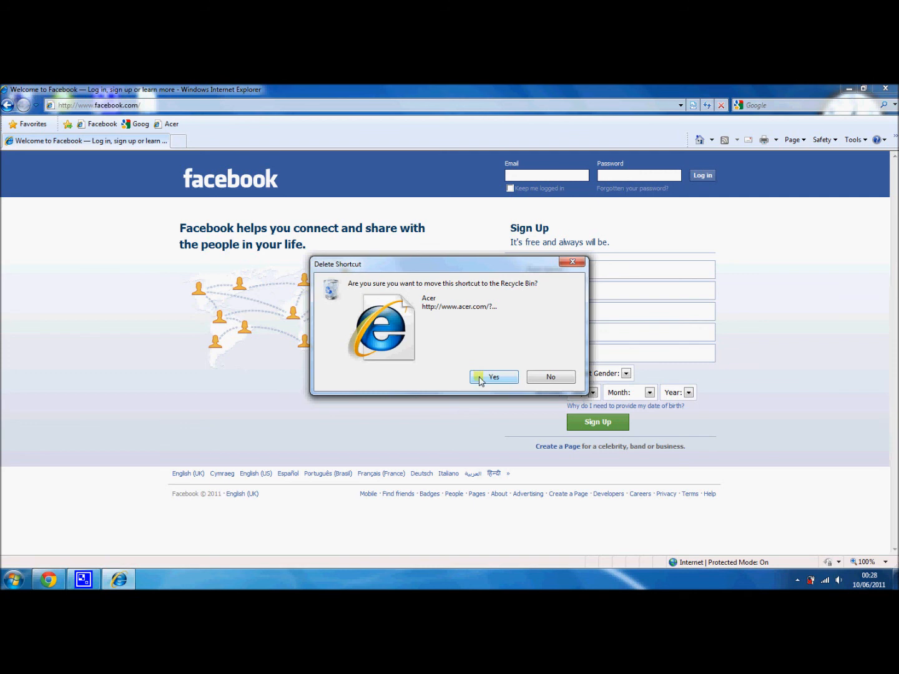
{"action": "left_click", "coordinate": [494, 377]}
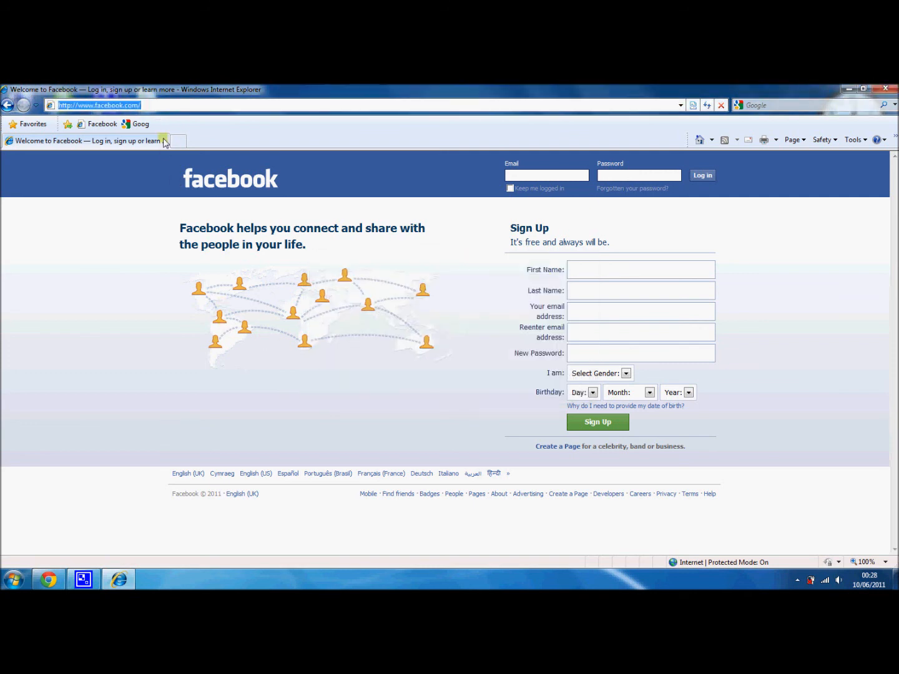
{"action": "mouse_move", "coordinate": [158, 342]}
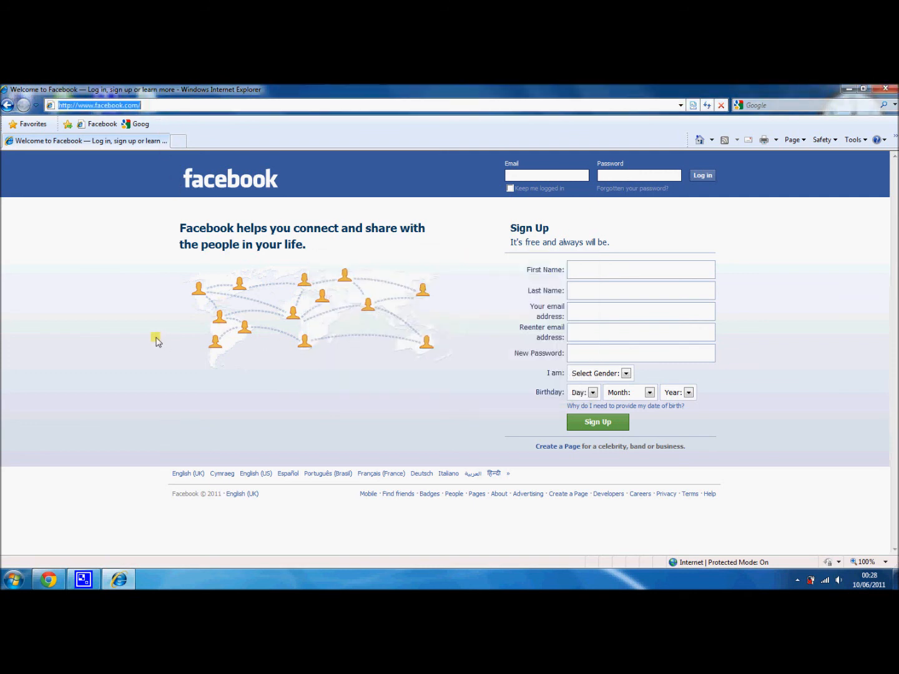